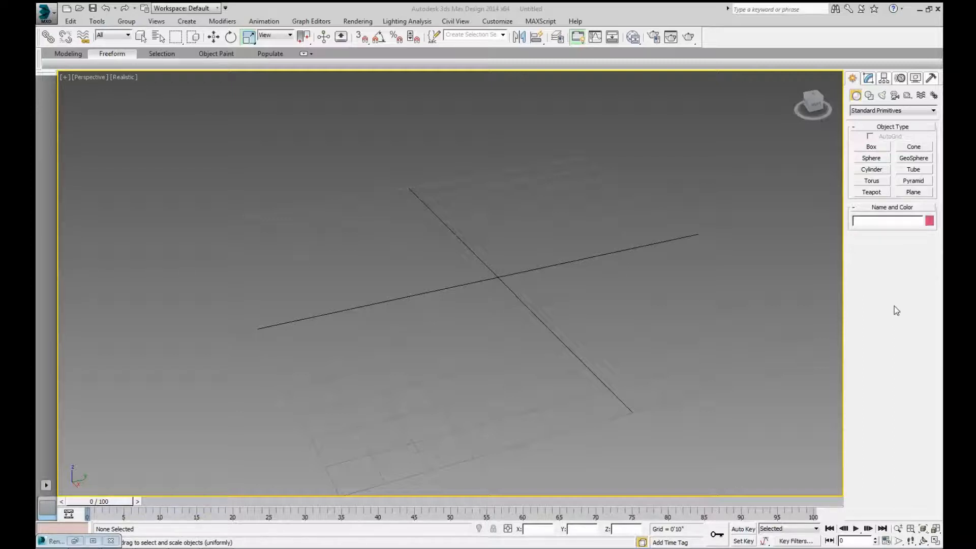
pyautogui.moveTo(900, 308)
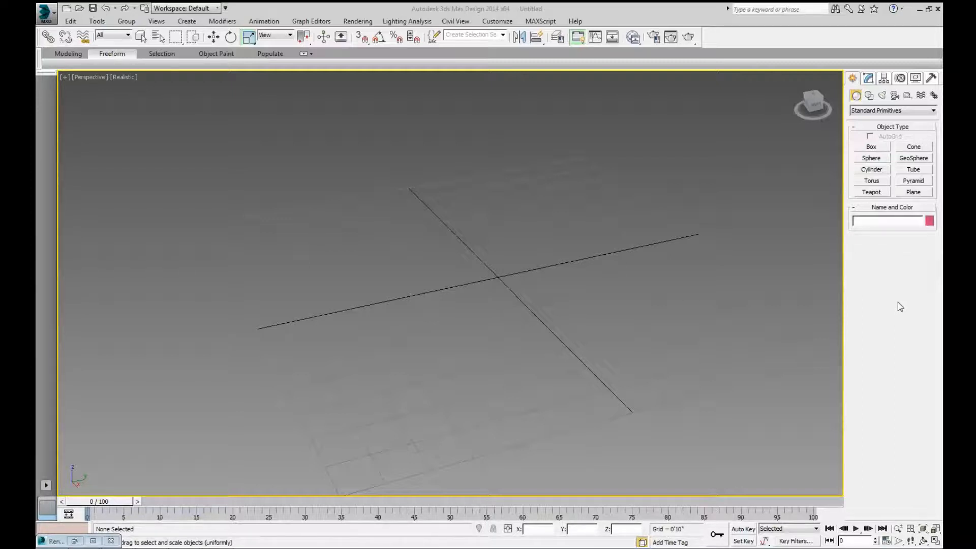
pyautogui.moveTo(610, 281)
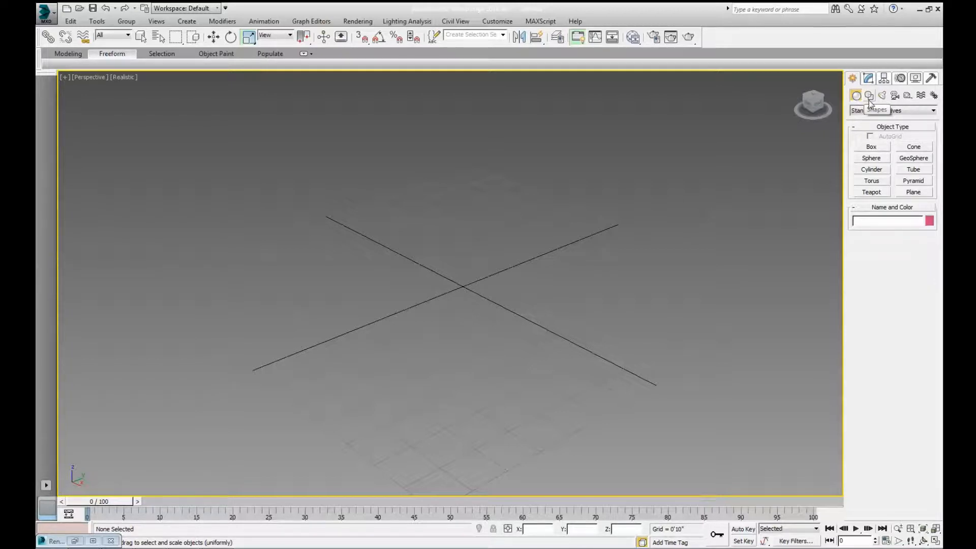
# Step: Choose the Line spline tool under Shapes and maximize a single viewport for drawing
pyautogui.click(869, 95)
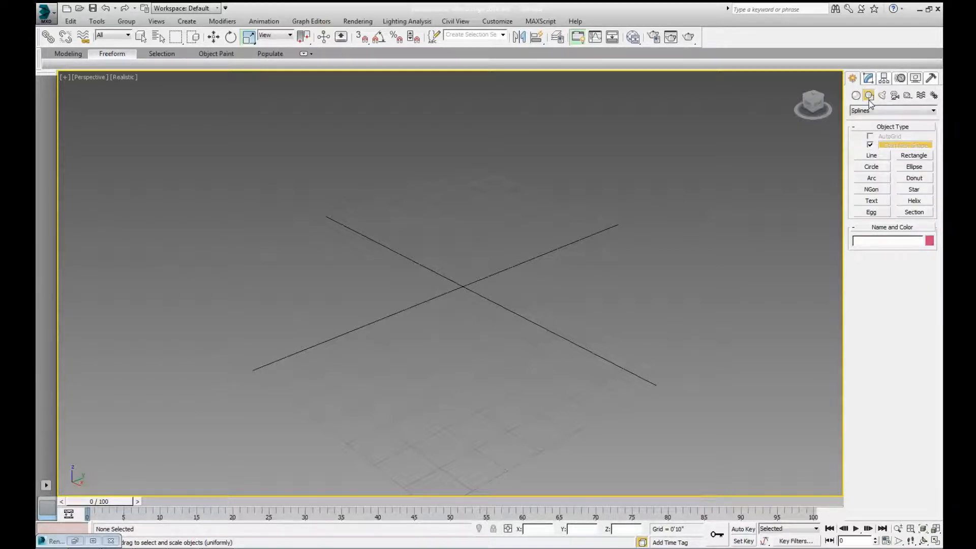
pyautogui.click(872, 154)
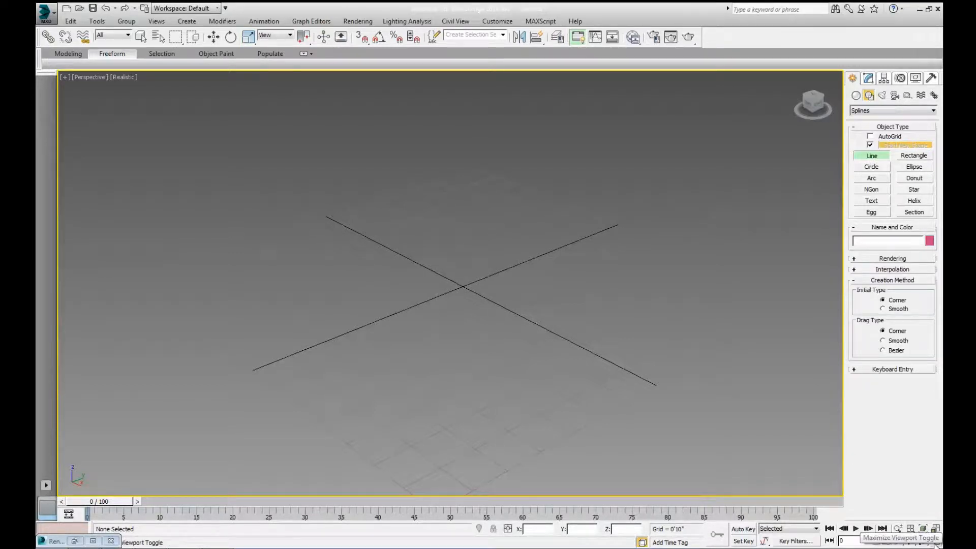
pyautogui.click(937, 532)
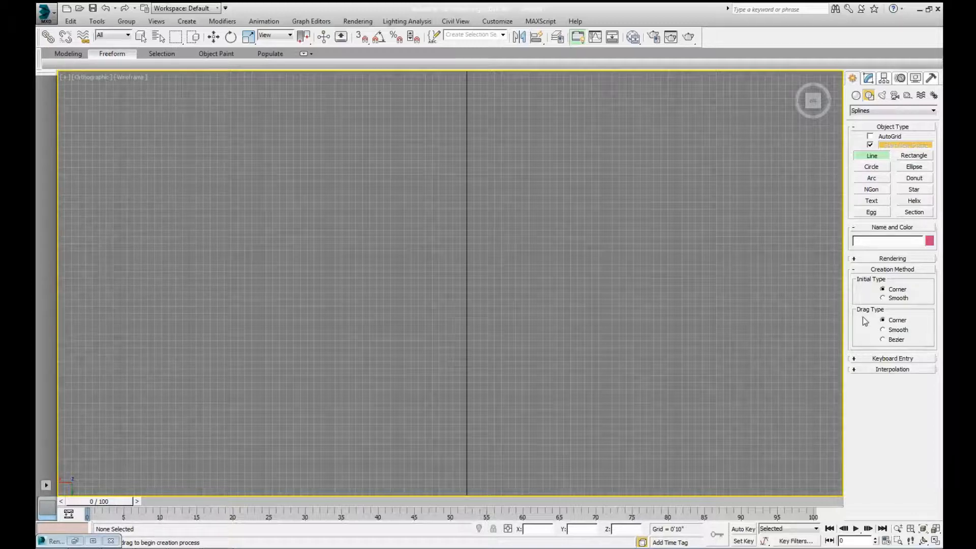
pyautogui.moveTo(883, 330)
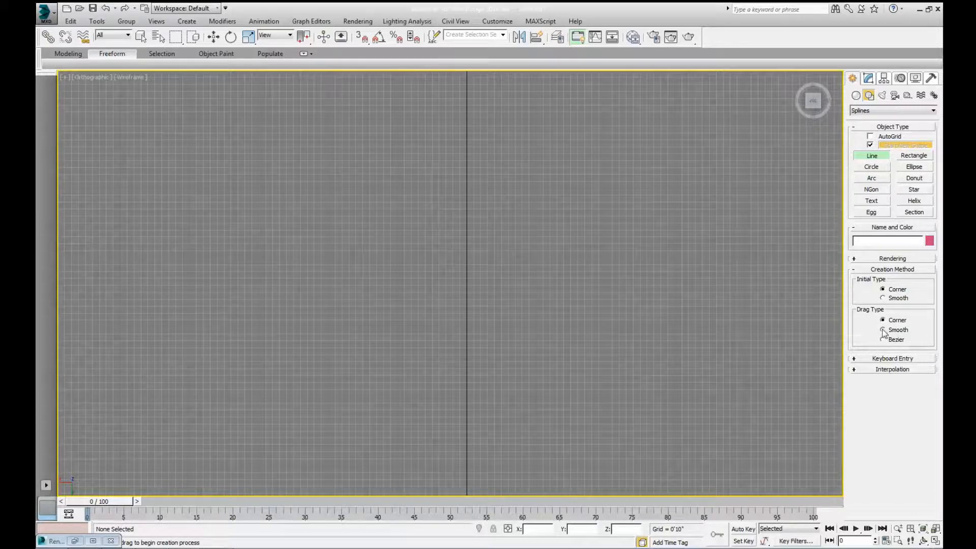
# Step: Set the line's Creation Method drag type to Smooth so dragged points curve
pyautogui.click(883, 330)
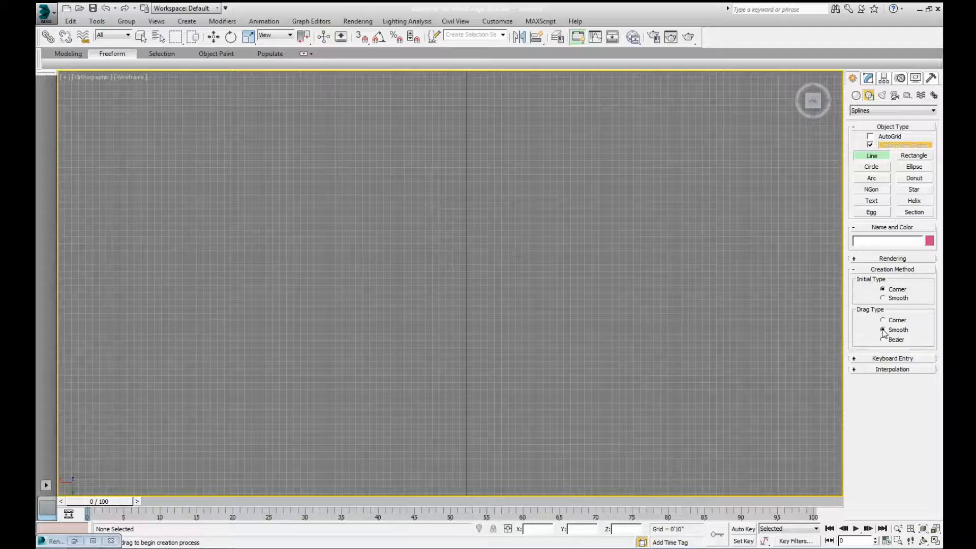
pyautogui.click(882, 319)
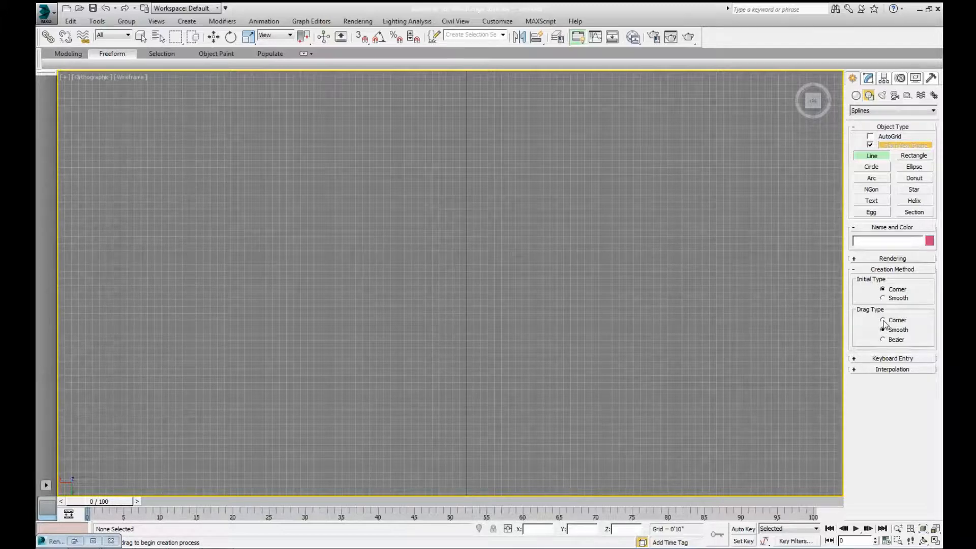
pyautogui.click(883, 329)
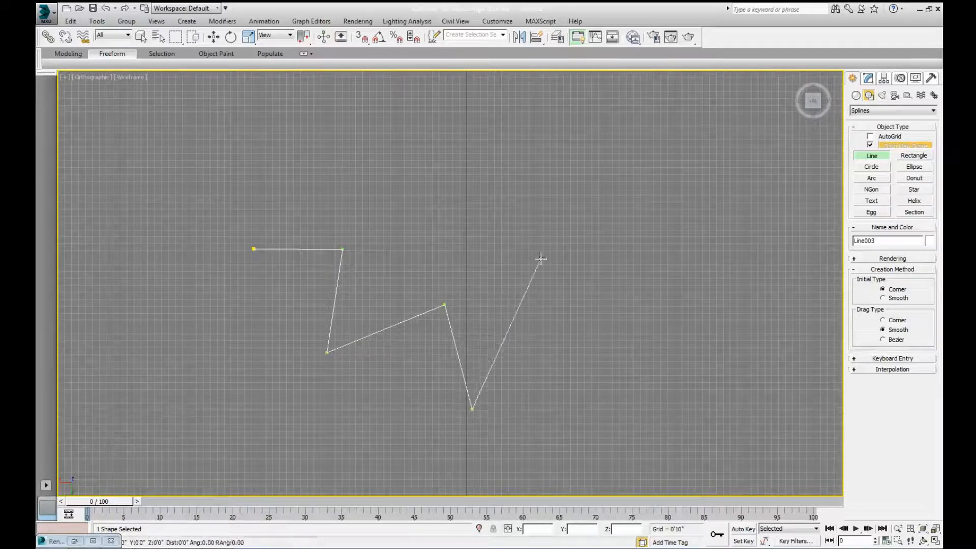
# Step: Finish the zigzag and arc, end on the start vertex and confirm Close spline
pyautogui.click(691, 222)
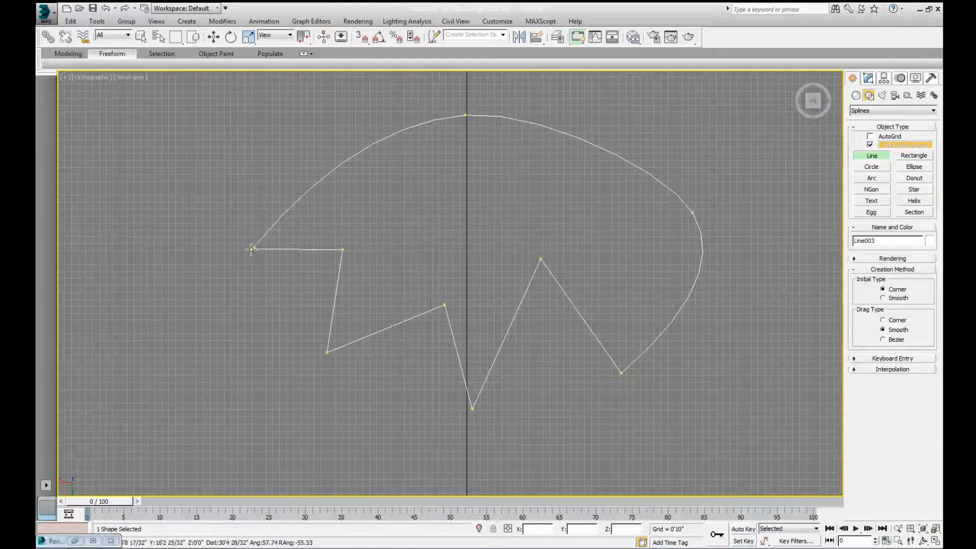
pyautogui.click(252, 249)
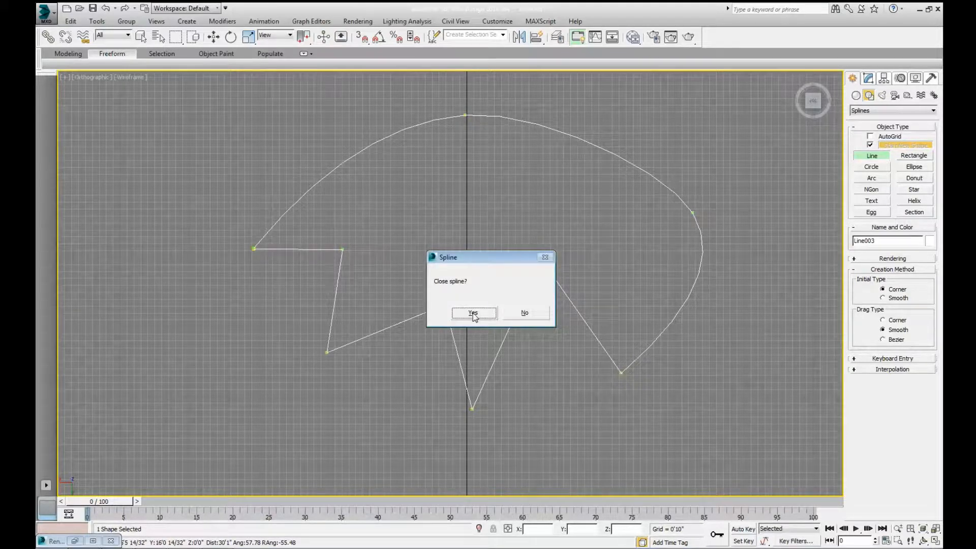
pyautogui.click(473, 314)
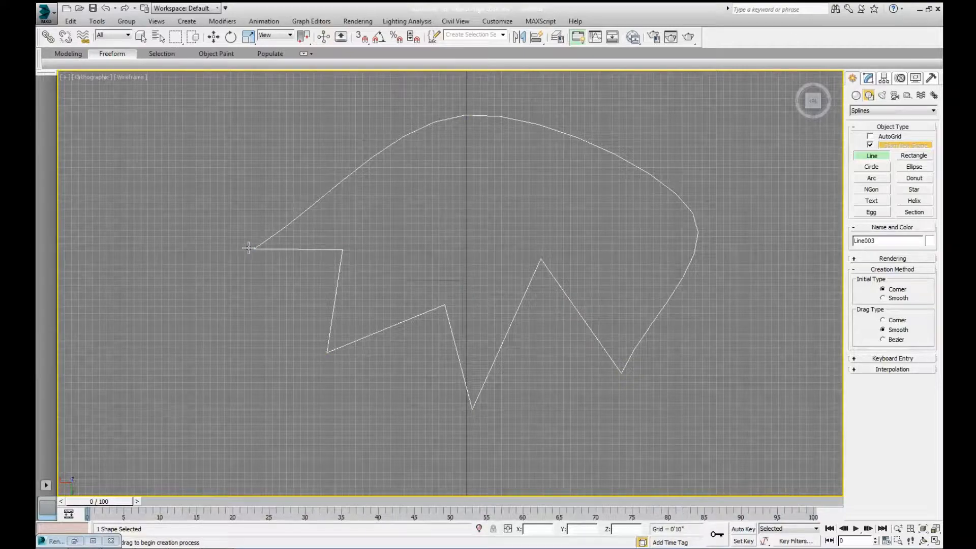
pyautogui.moveTo(508, 303)
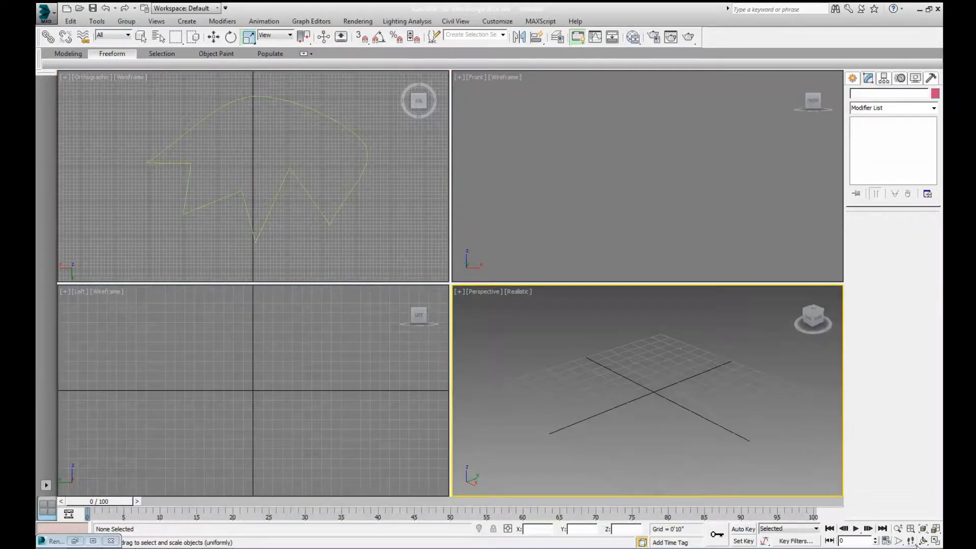
# Step: Maximize the Perspective viewport with Alt+W and zoom in on the closed shape
pyautogui.press('Alt+W')
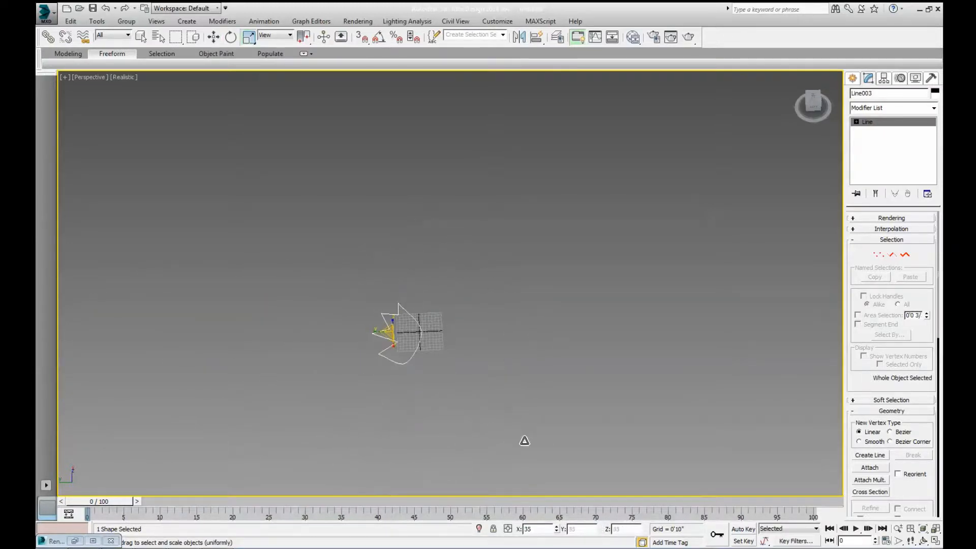
pyautogui.click(350, 336)
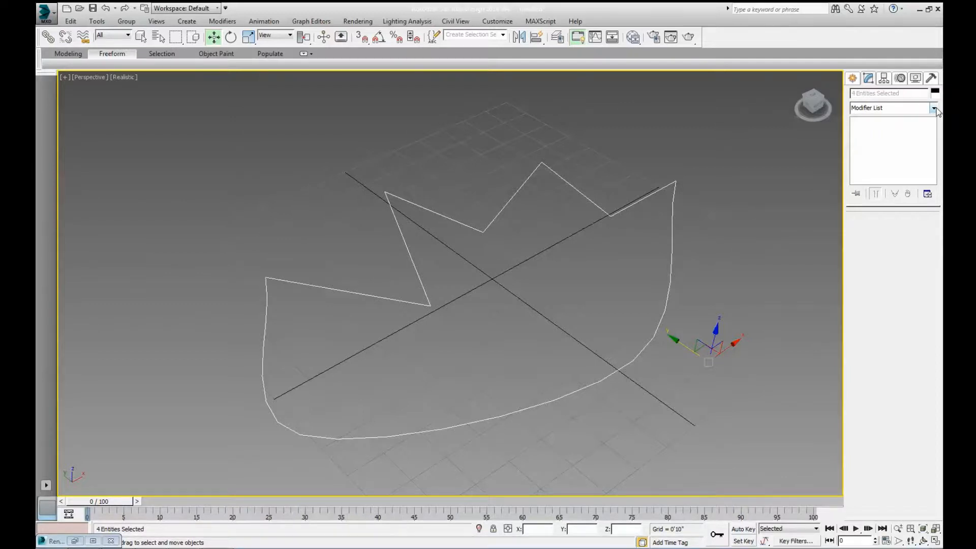
# Step: Apply an Edit Poly modifier to the spline and orbit to see the whole shape
pyautogui.click(933, 108)
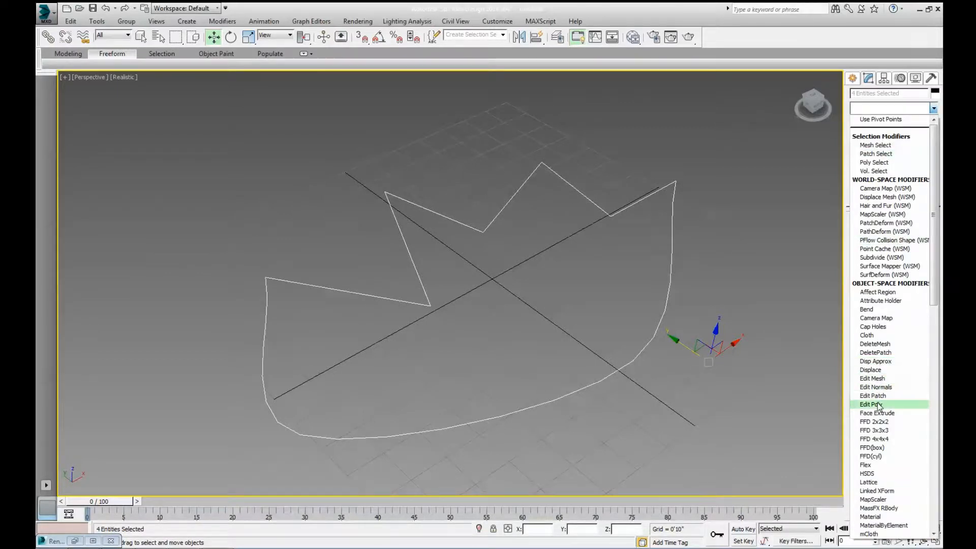
pyautogui.click(869, 404)
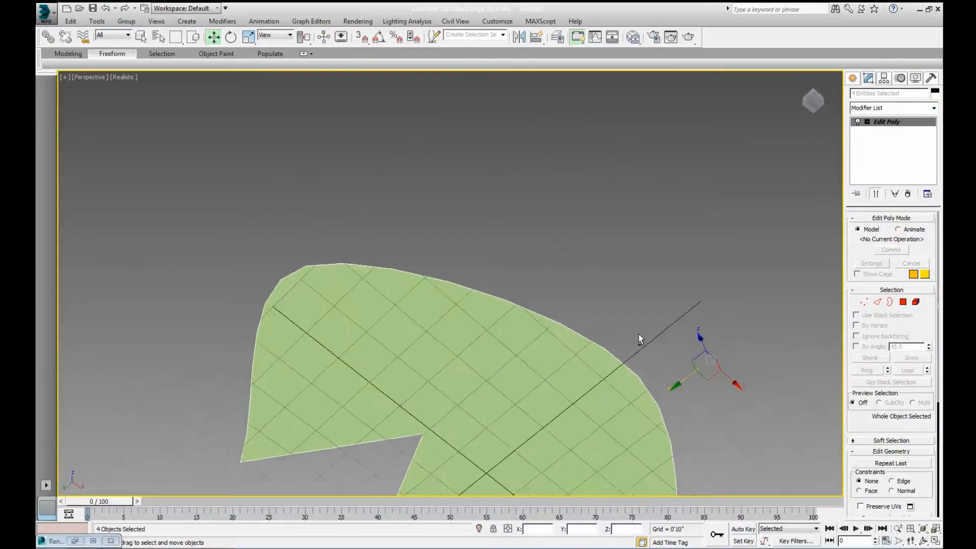
pyautogui.moveTo(639, 339); pyautogui.dragTo(606, 313)
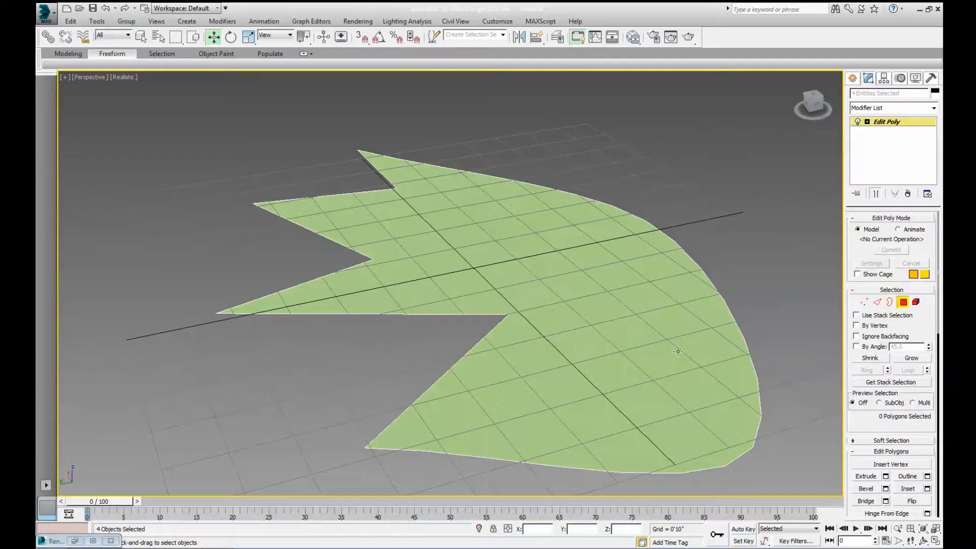
# Step: Select the shape's polygon face and extrude it upward into a thin solid slab
pyautogui.click(903, 302)
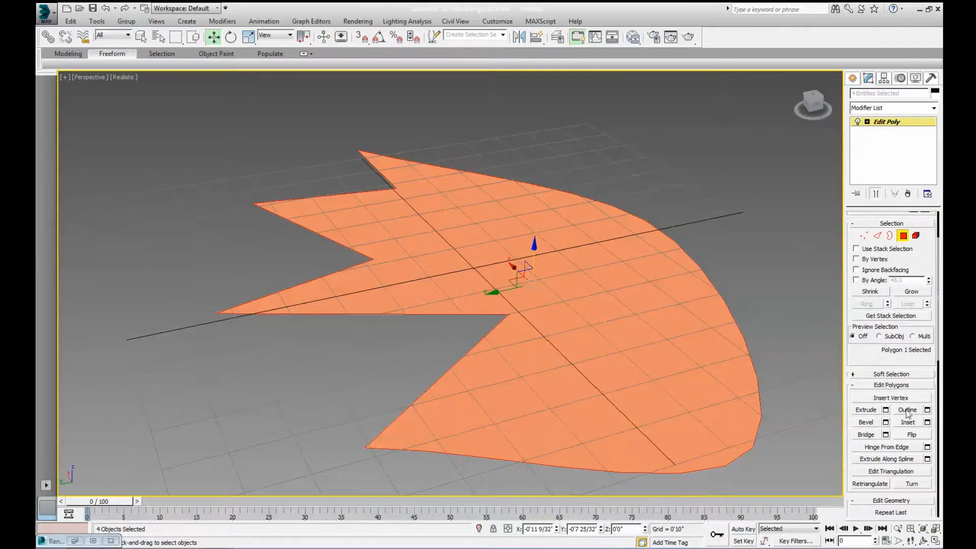
pyautogui.click(867, 410)
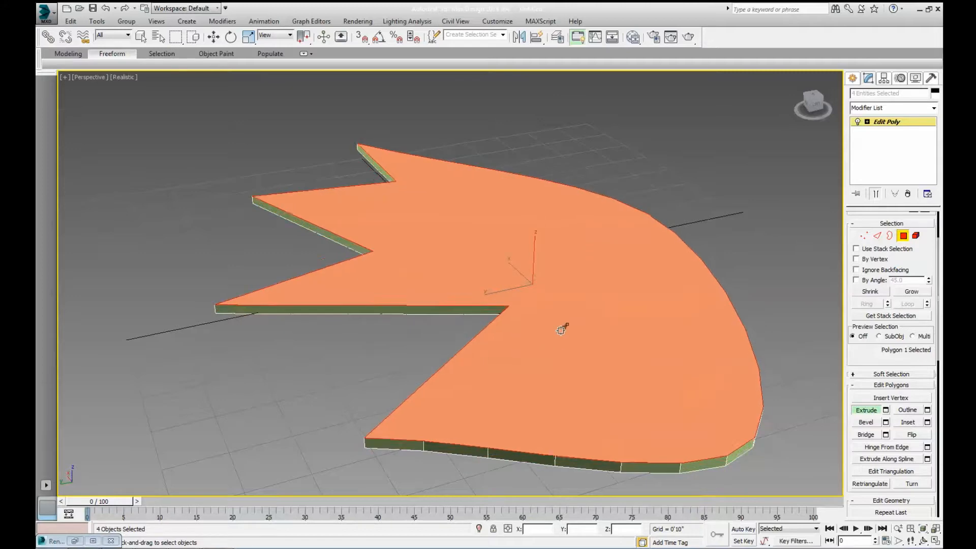
pyautogui.moveTo(560, 329); pyautogui.dragTo(622, 384)
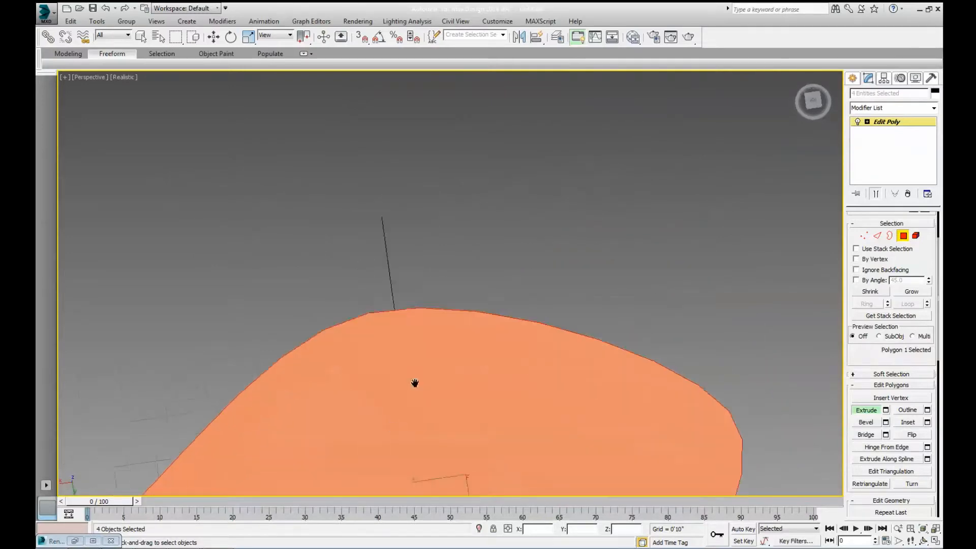
pyautogui.moveTo(415, 383); pyautogui.dragTo(473, 336)
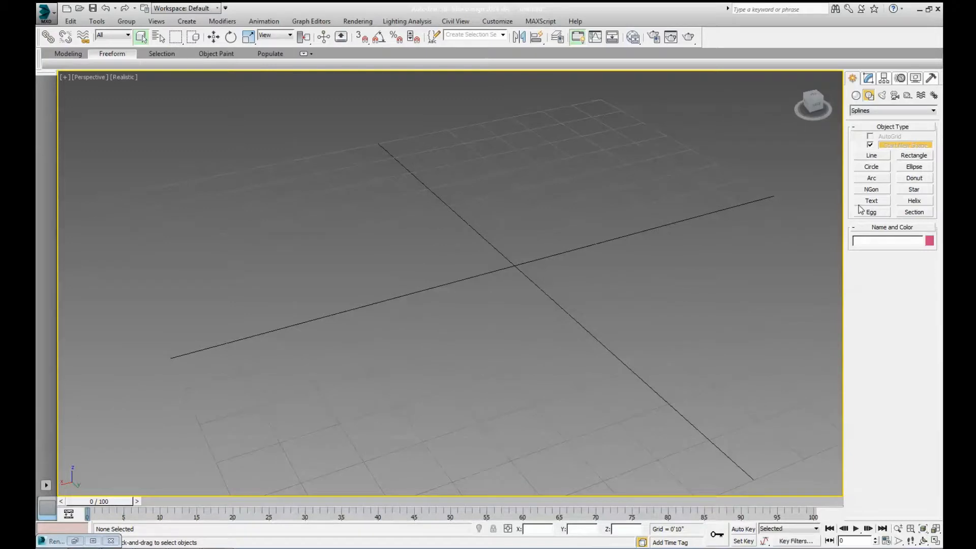
# Step: Place a Text shape, replace its contents with '3D TEXT' and select the Size value to lower it
pyautogui.click(871, 200)
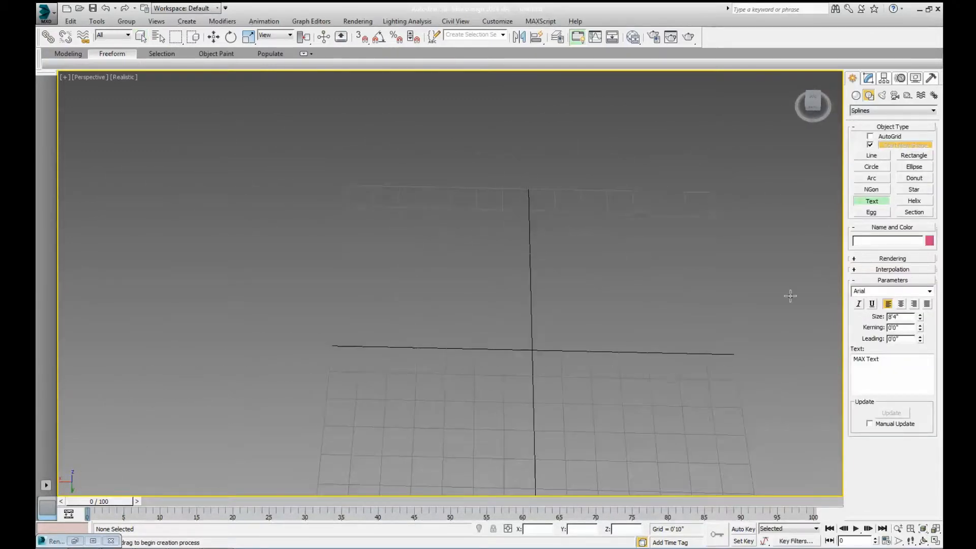
pyautogui.moveTo(438, 373)
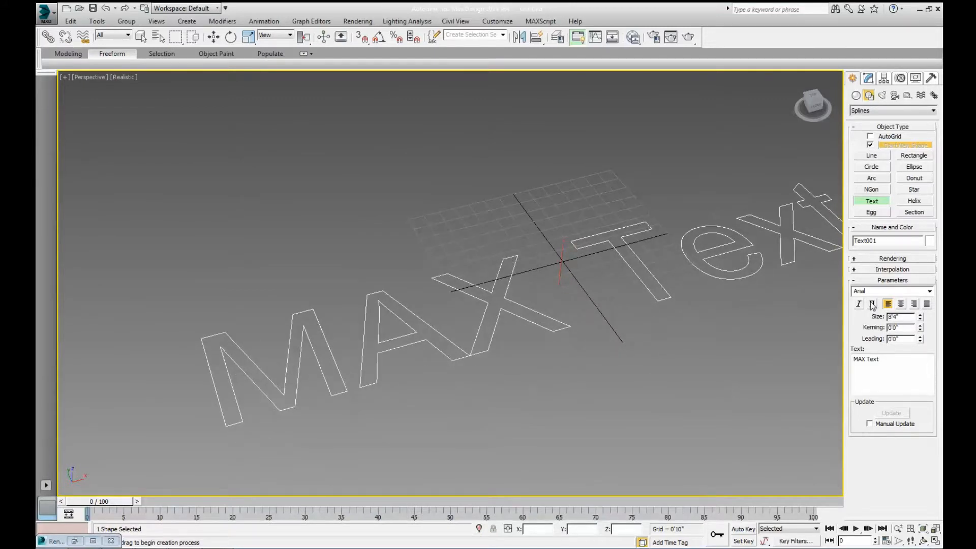
pyautogui.tripleClick(867, 359)
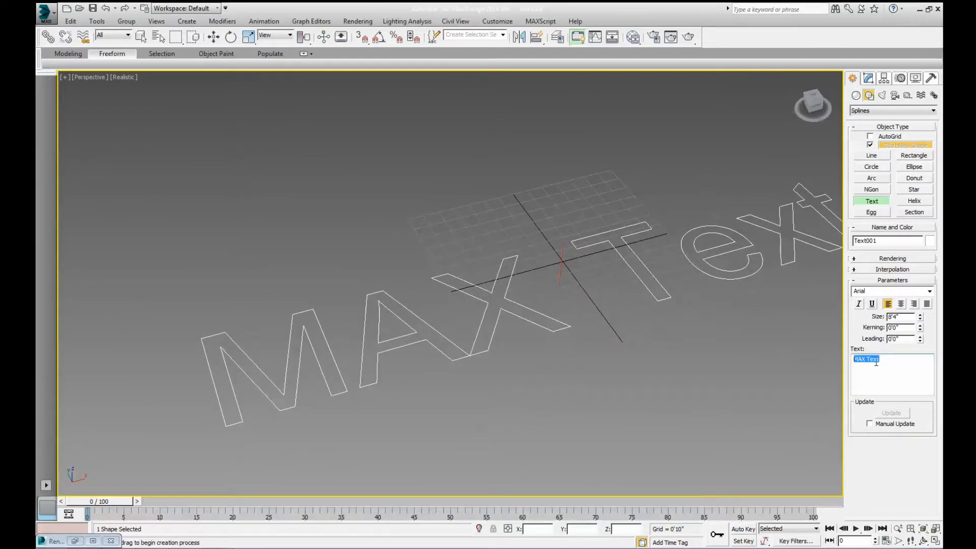
pyautogui.press('Delete')
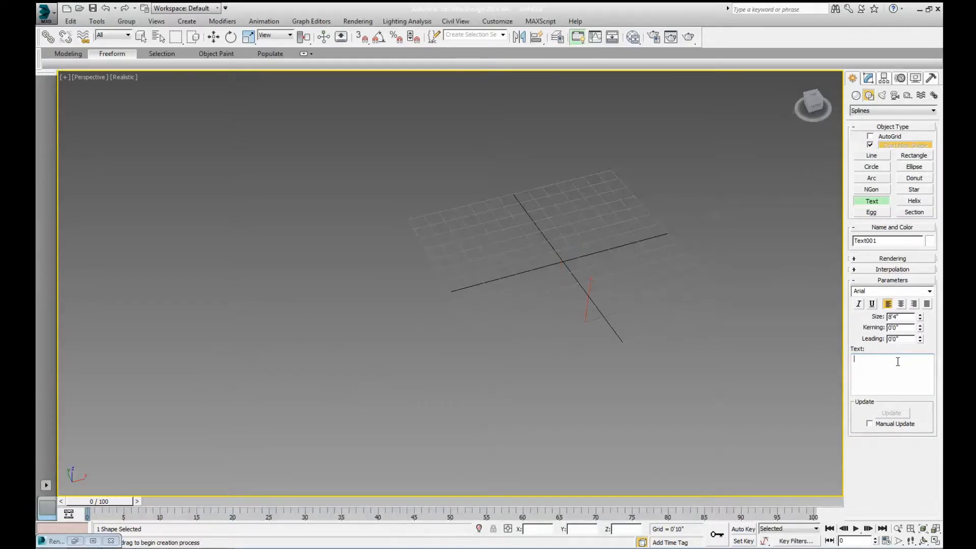
pyautogui.write('STRI')
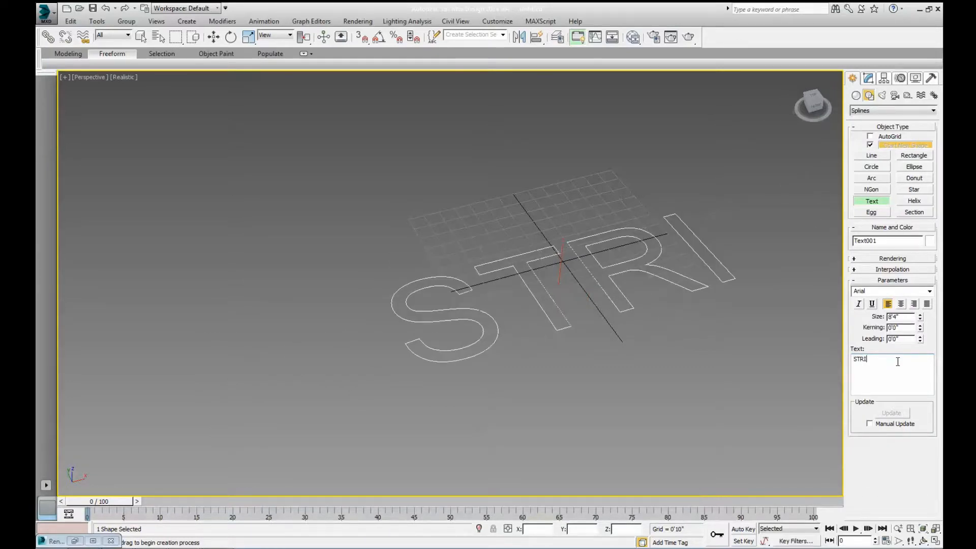
pyautogui.press('Backspace')
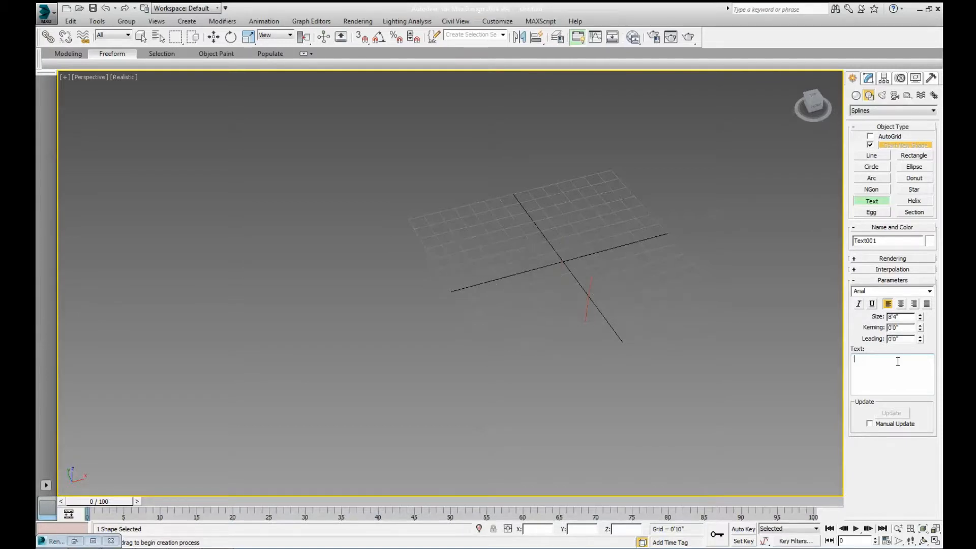
pyautogui.write('3D TEXT')
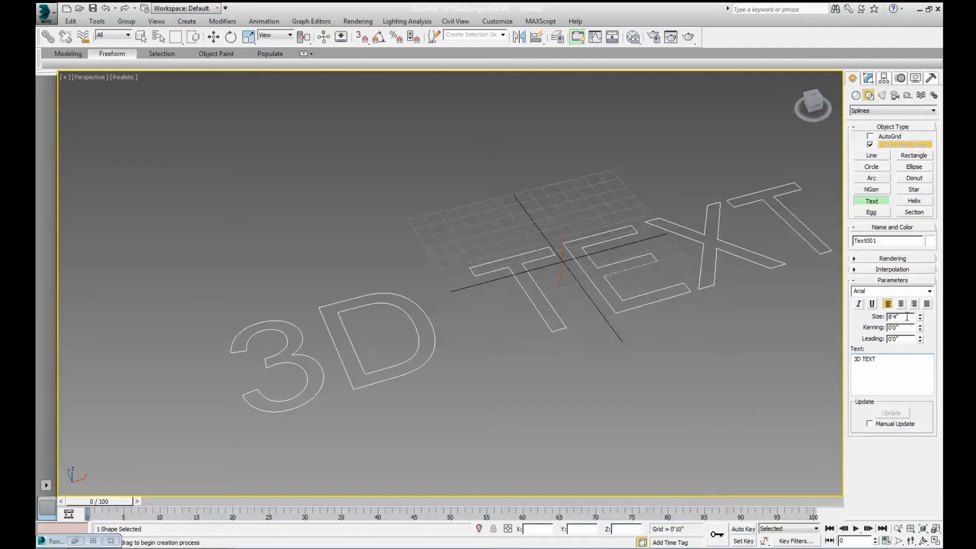
pyautogui.tripleClick(895, 316)
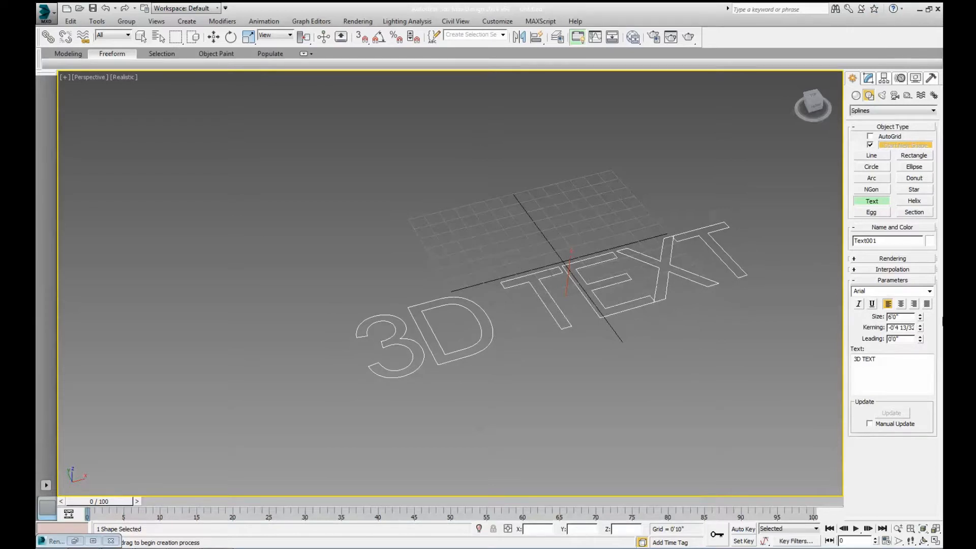
# Step: Apply Edit Poly to the text and extrude its polygons into solid raised letters
pyautogui.click(919, 325)
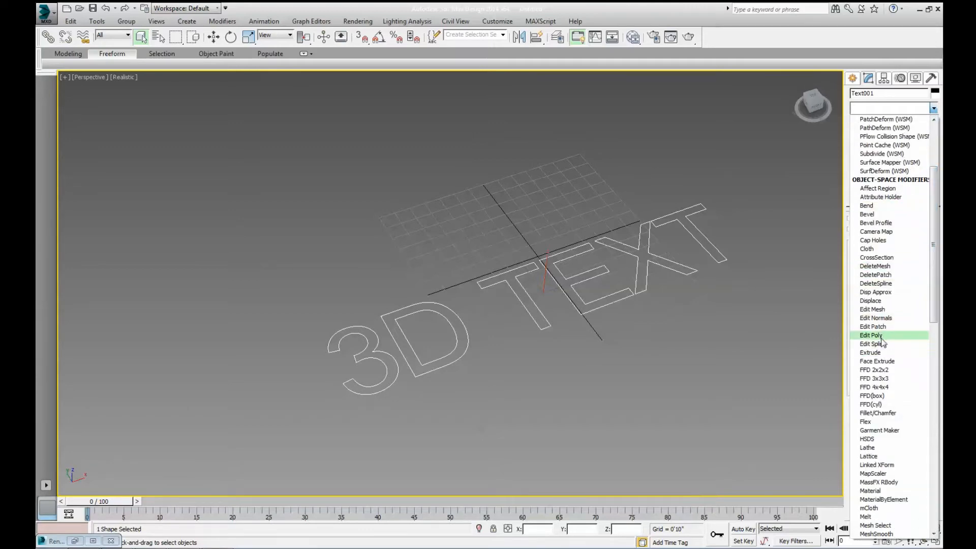
pyautogui.click(871, 335)
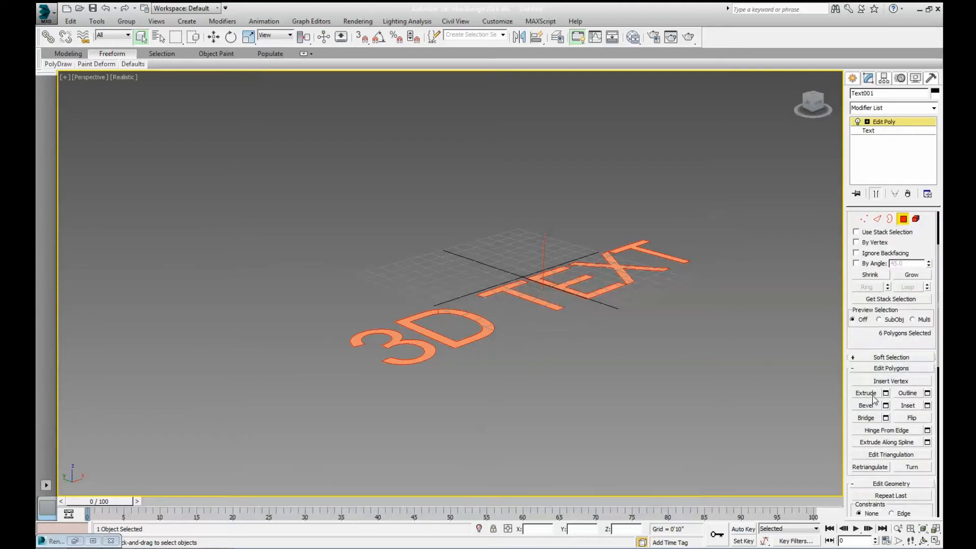
pyautogui.click(867, 393)
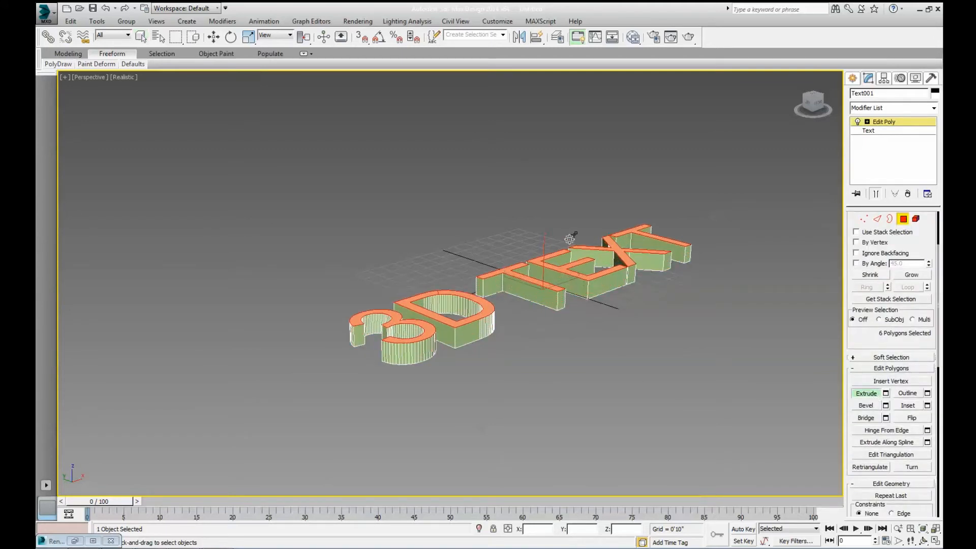